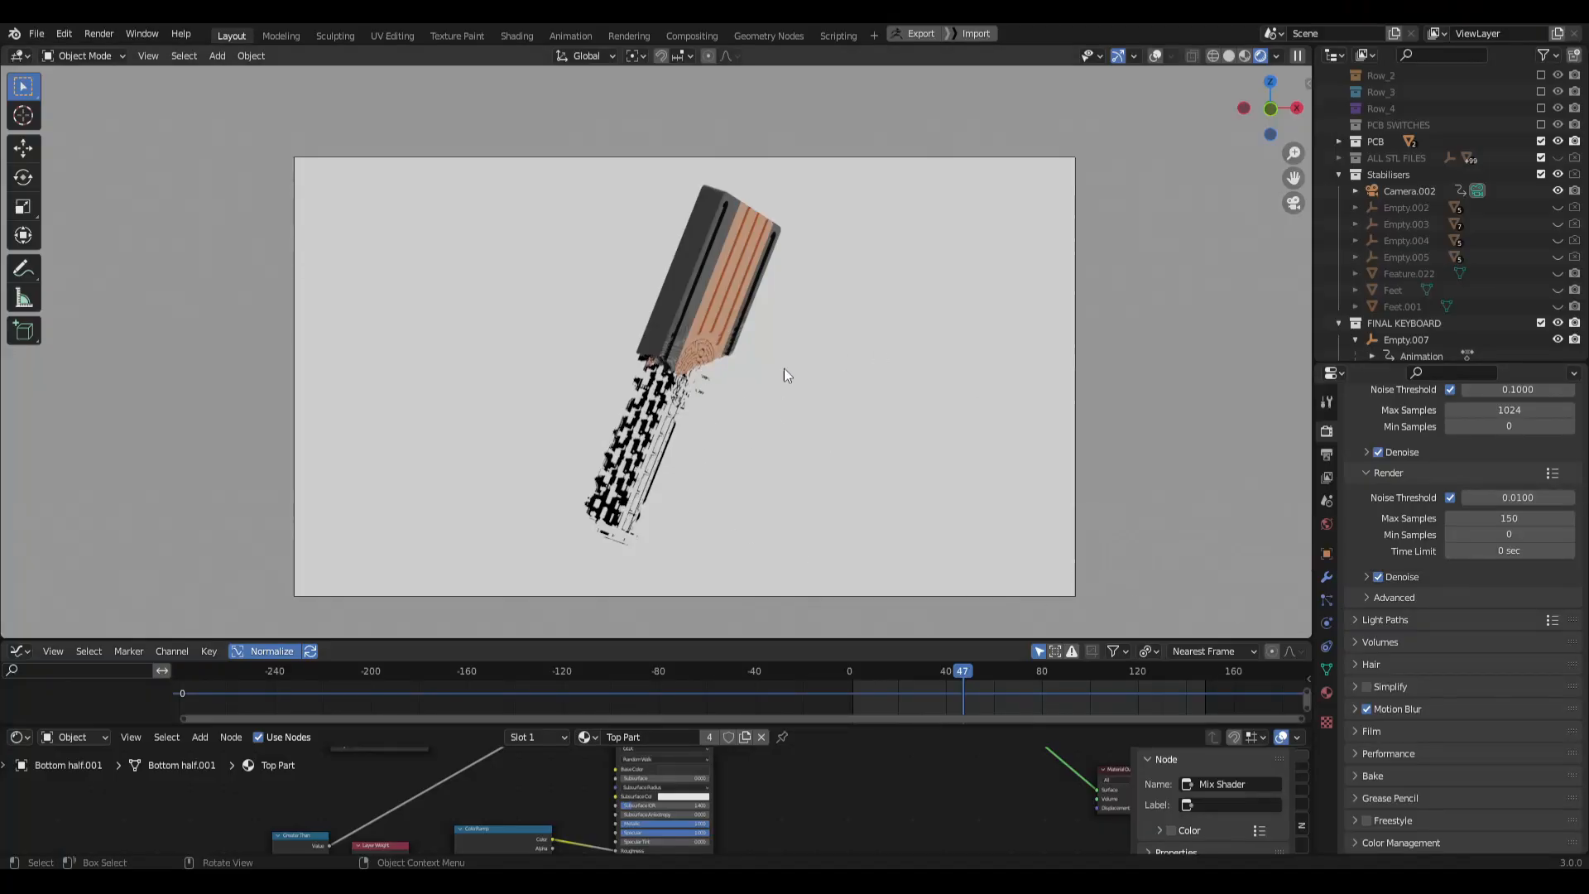
mouse_move(824, 419)
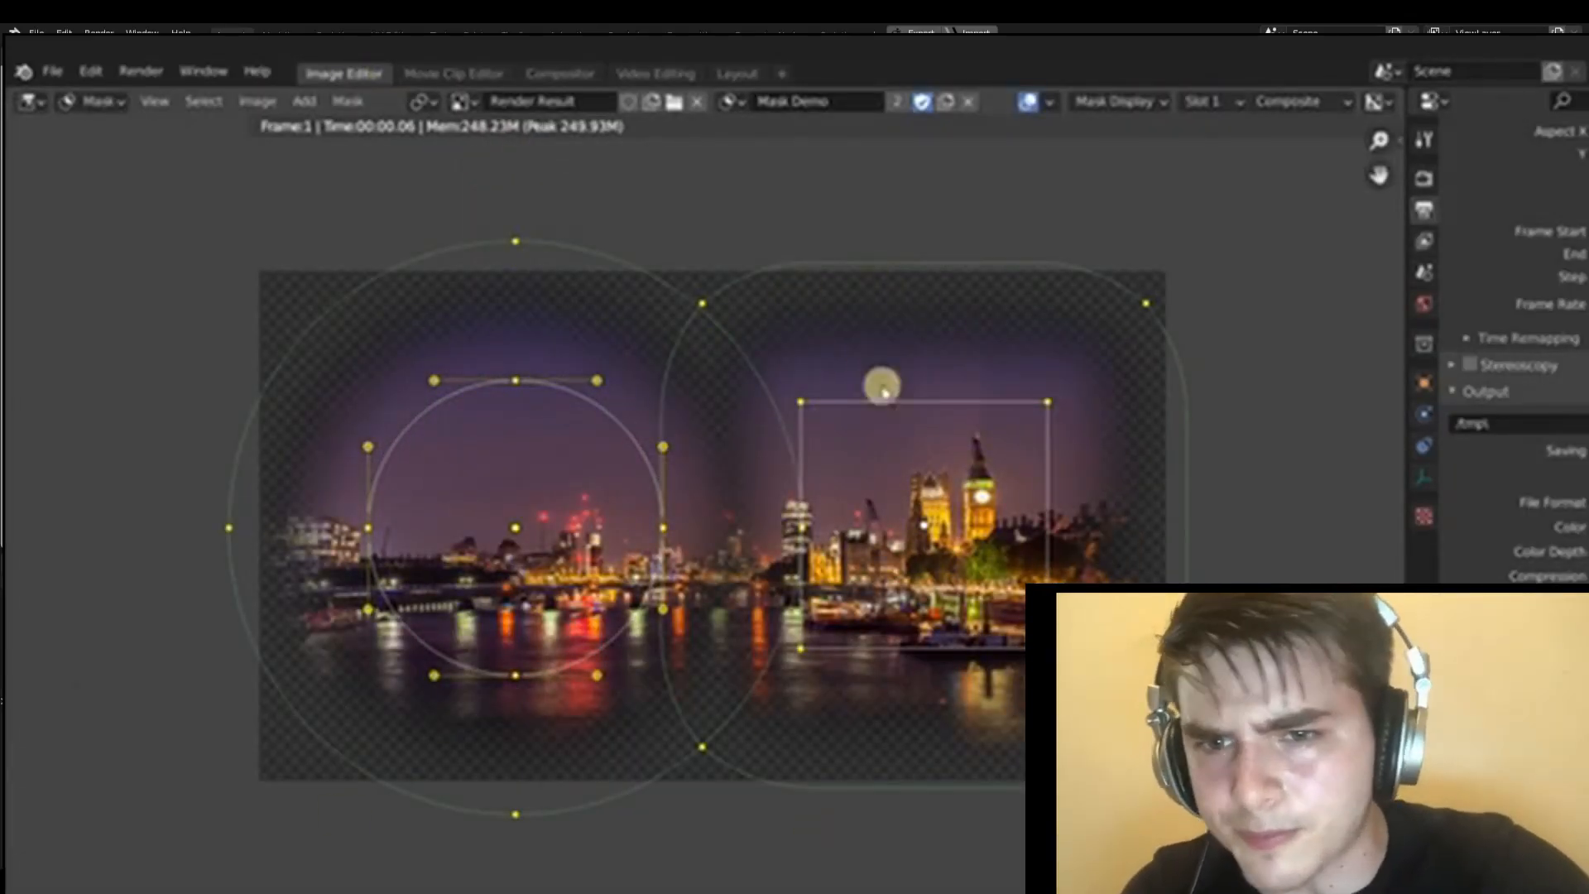
Reveal the Light Paths Max Bounces settings in Render Properties, showing Transparent bounces at 8.
click(1378, 101)
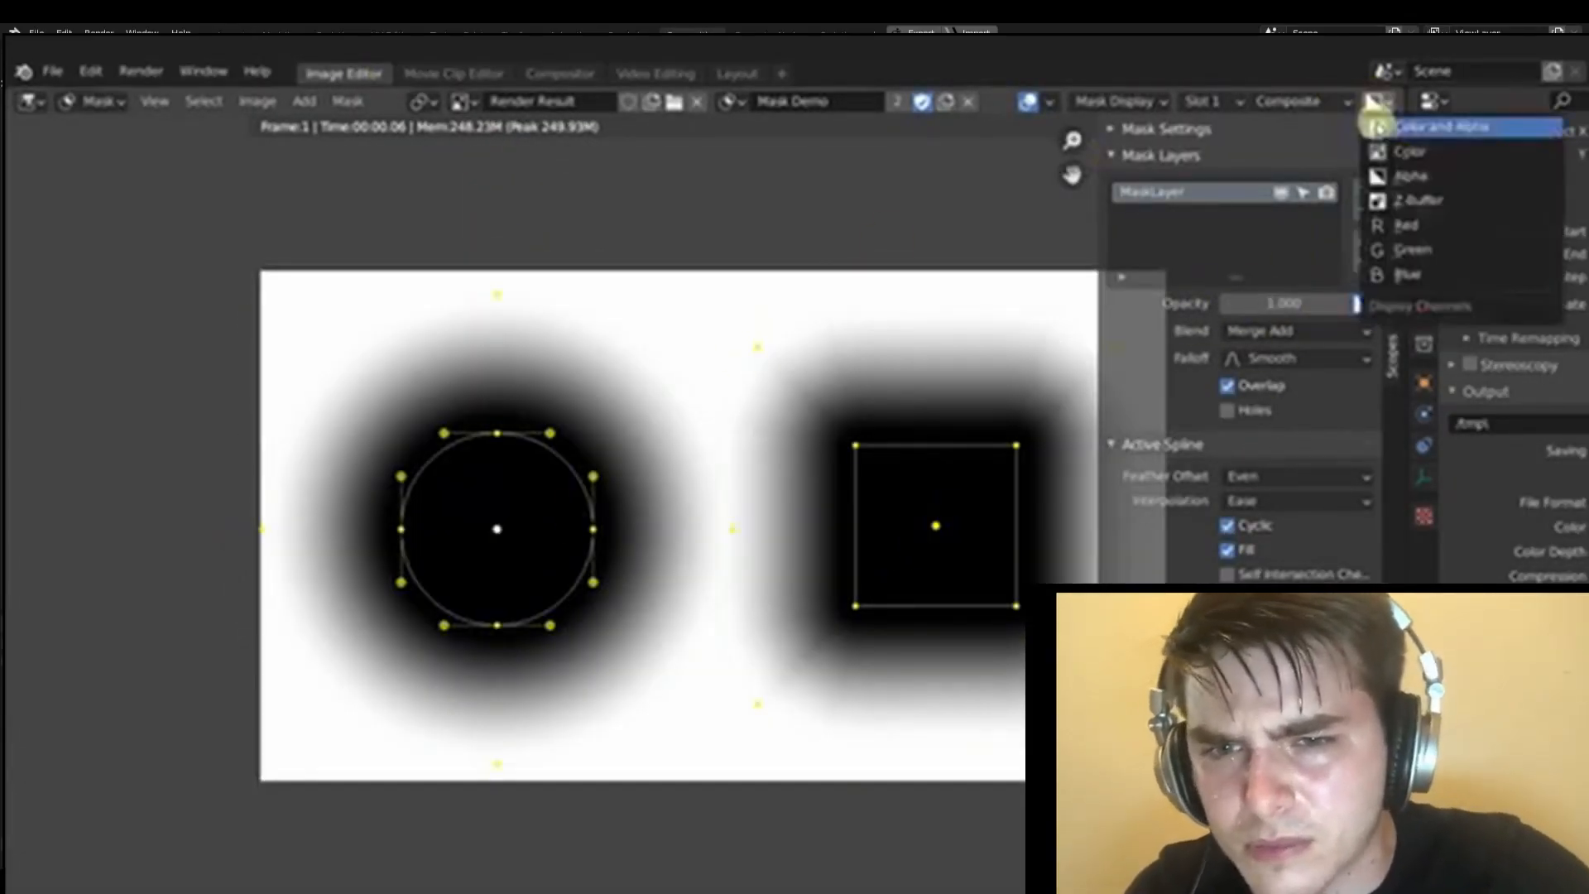
click(454, 73)
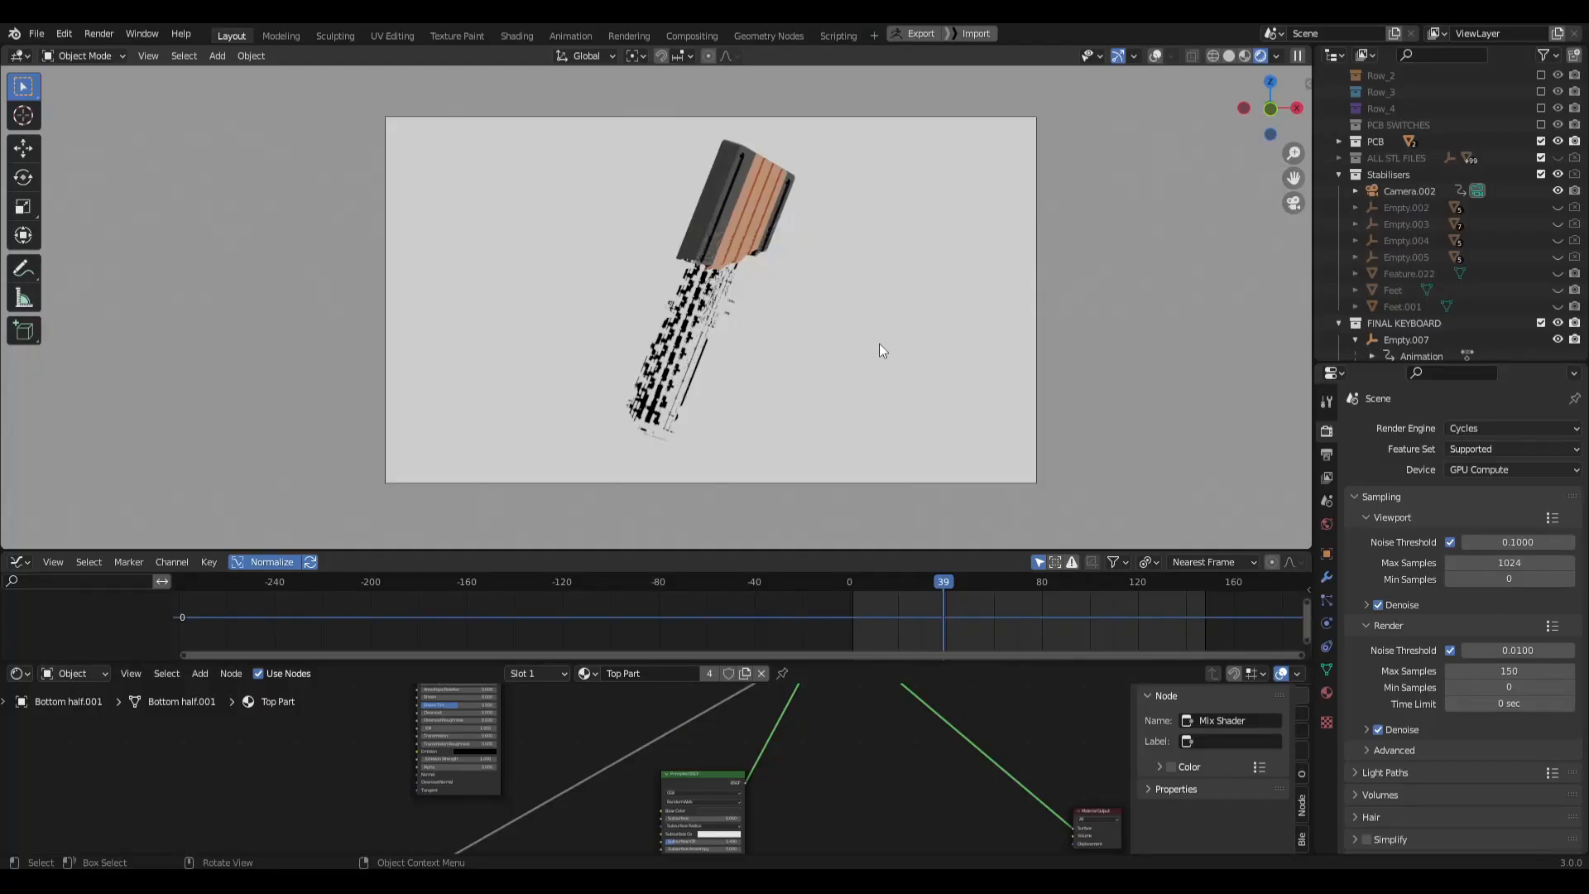
mouse_move(1074, 703)
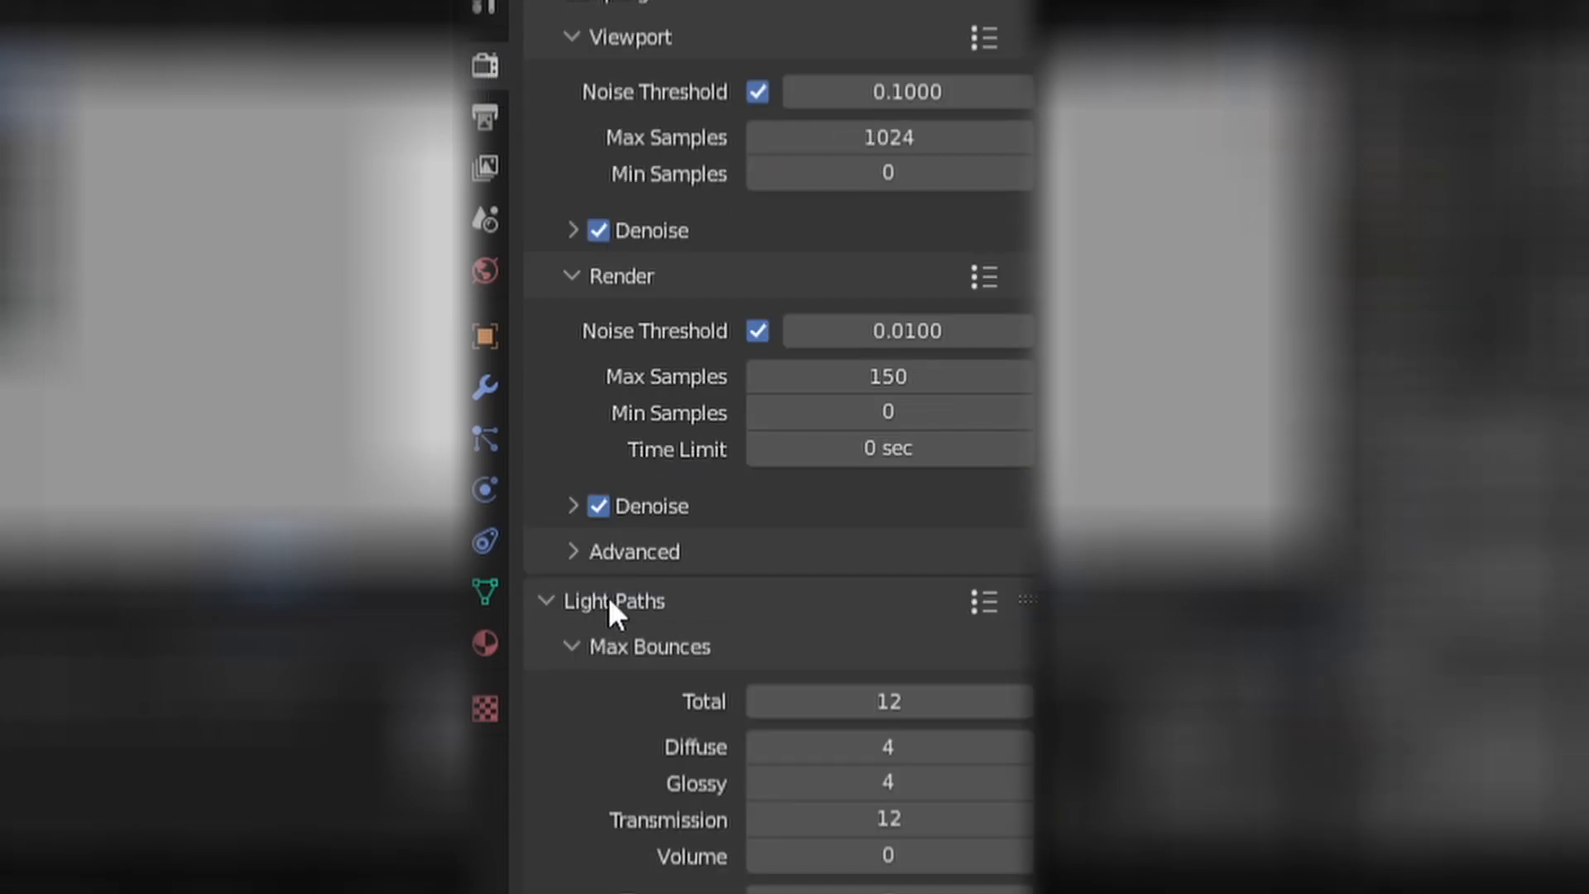
scroll(down, 3)
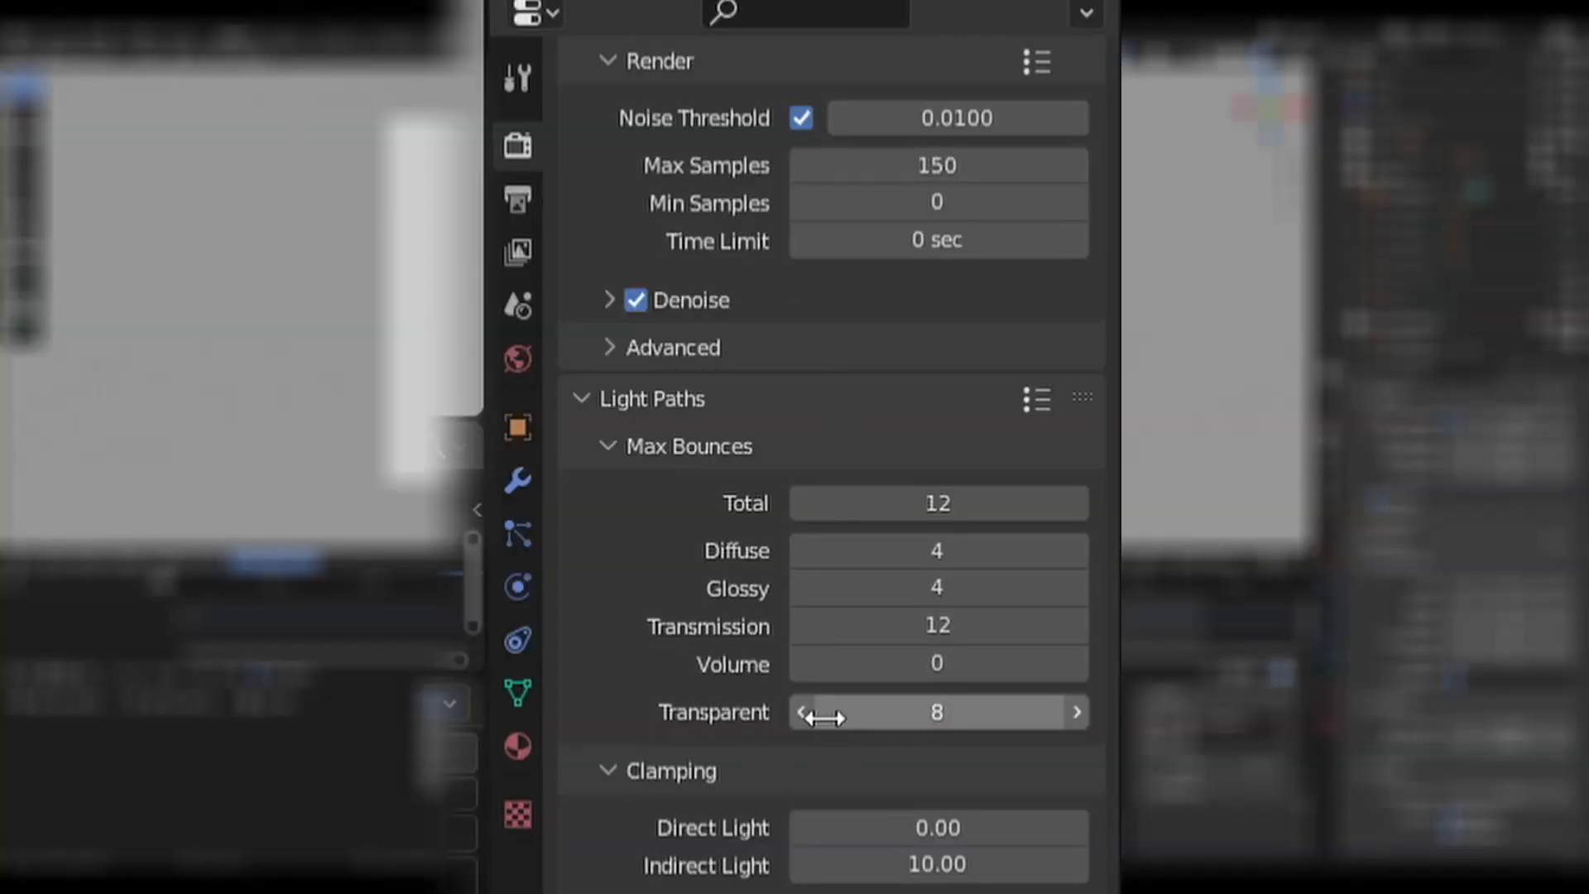
mouse_move(775, 721)
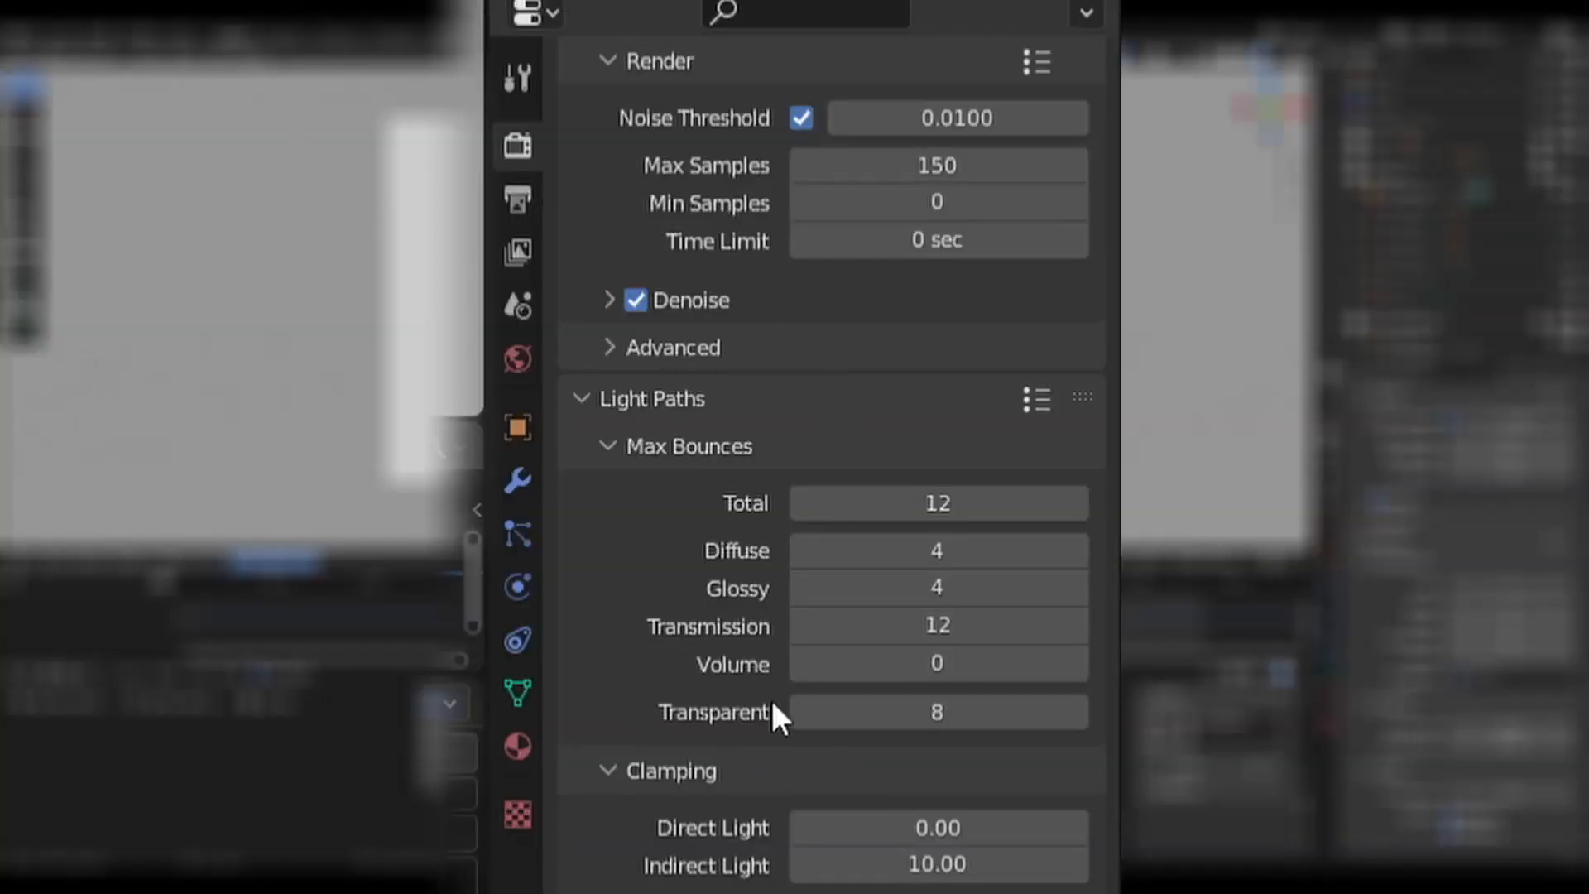